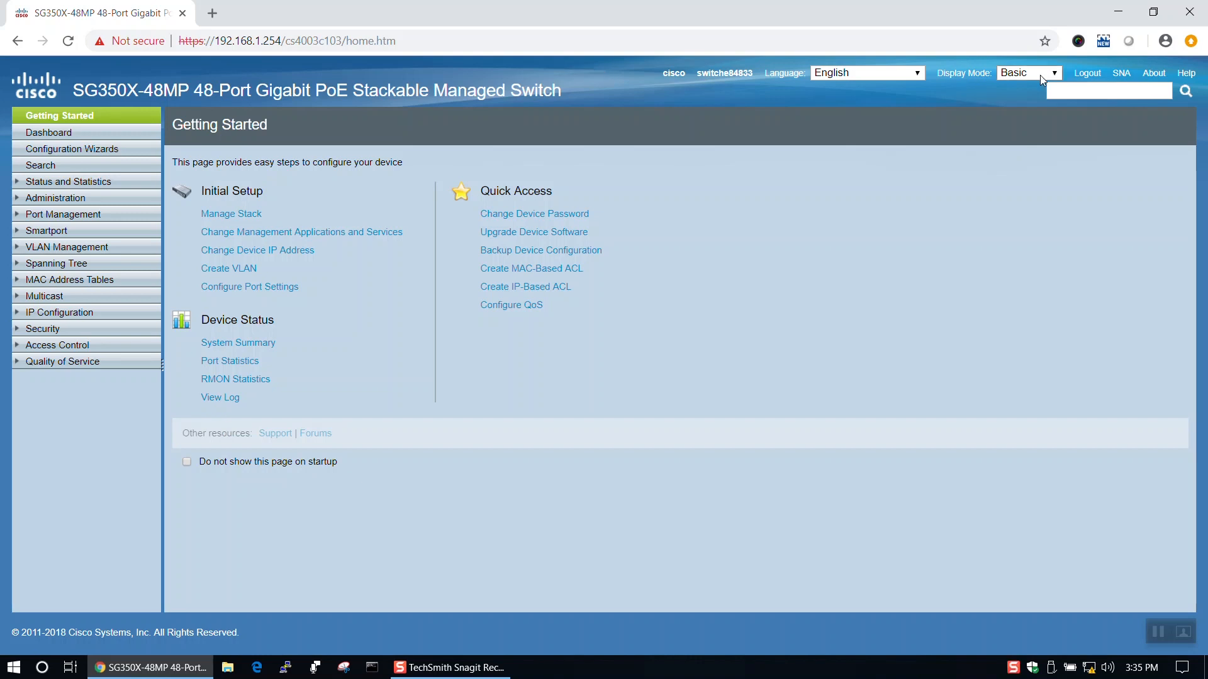
Step: Switch the Display Mode from Basic to Advanced
click(1028, 71)
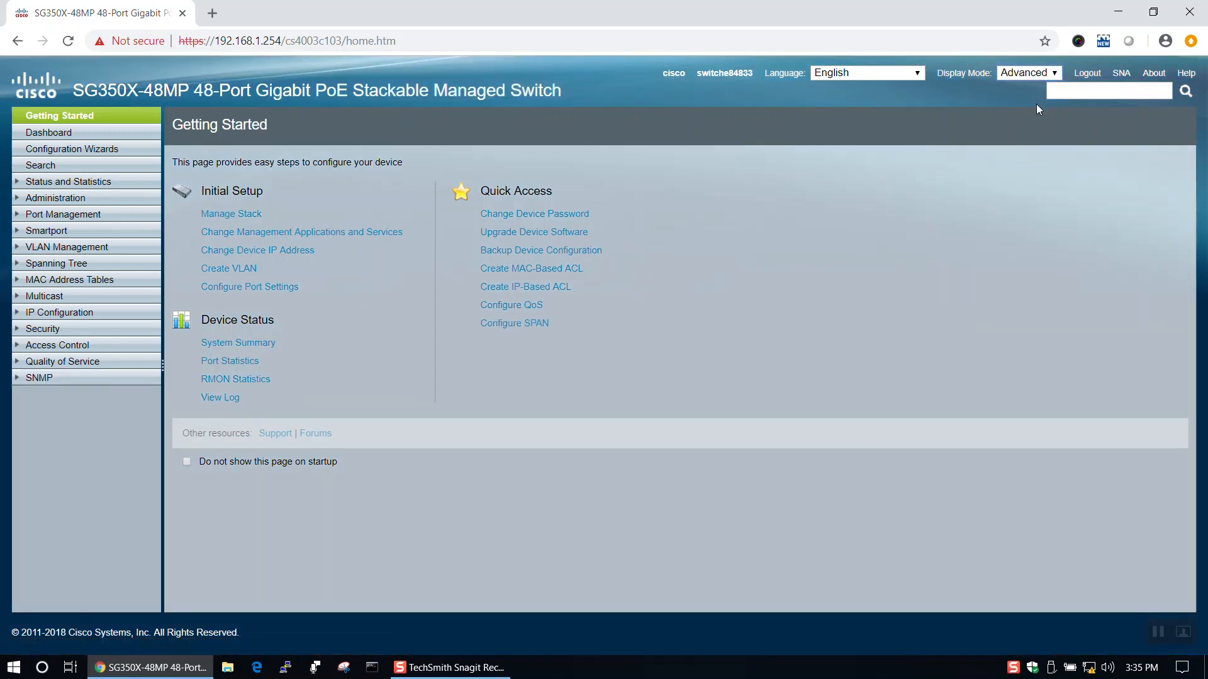
mouse_move(183, 264)
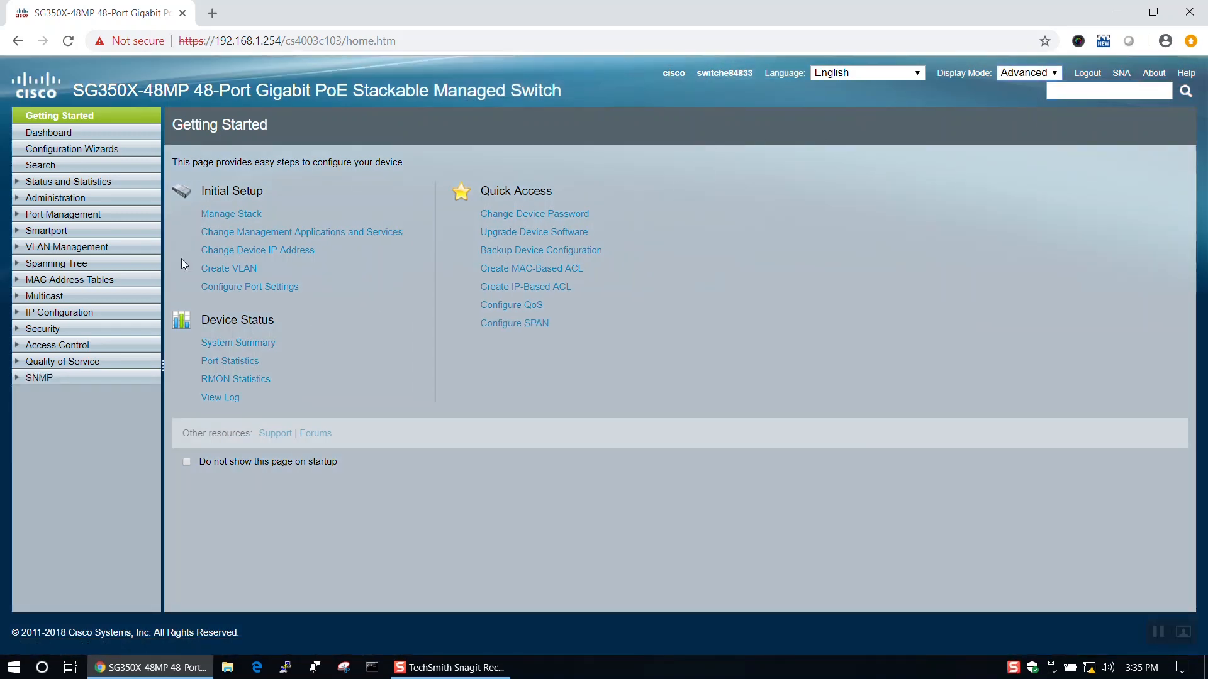
Step: Reach VLAN Settings under VLAN Management and start adding a new VLAN
click(67, 246)
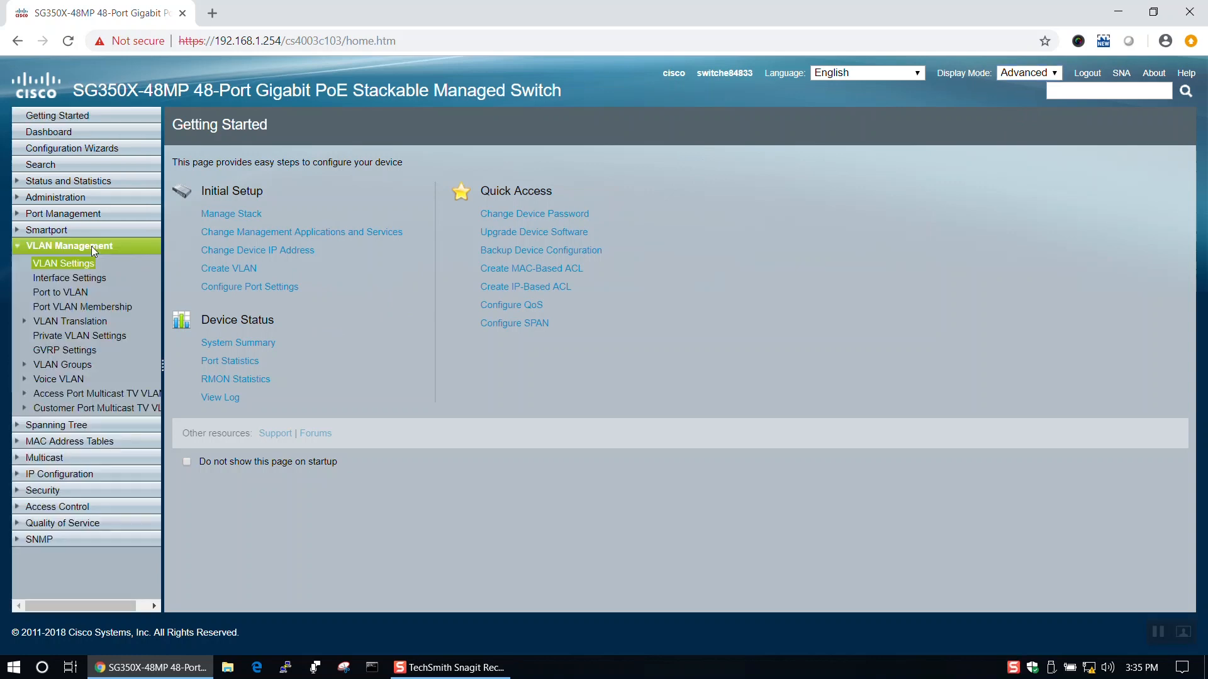
click(63, 263)
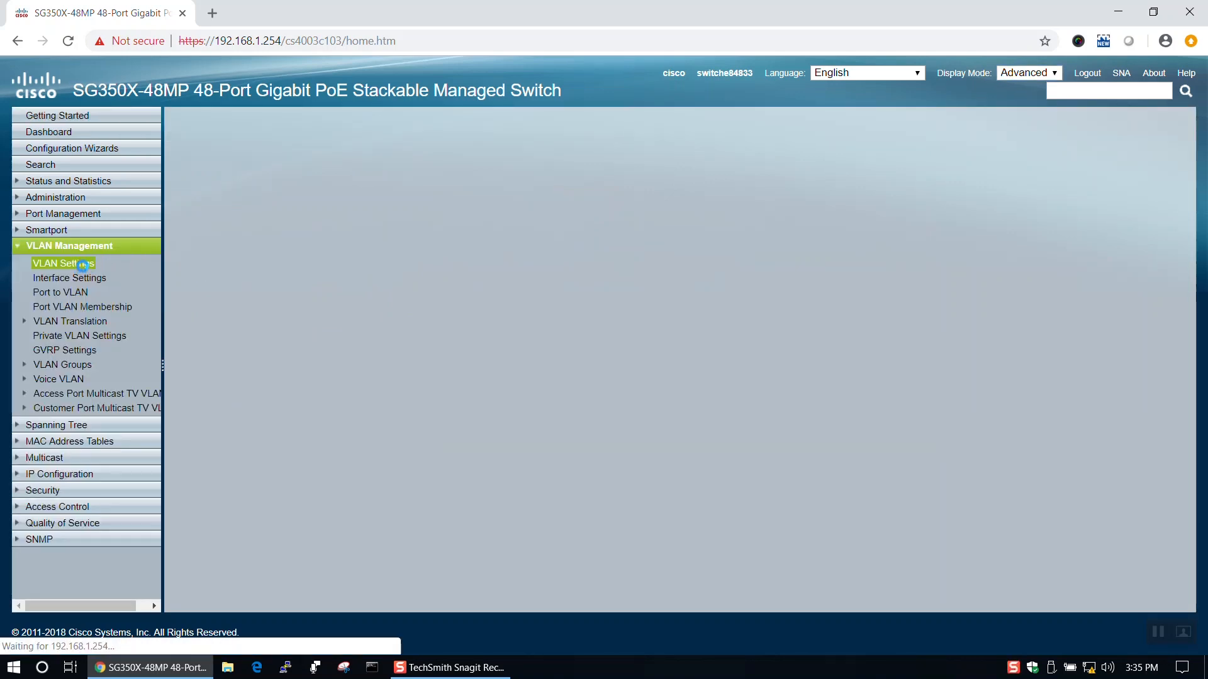
click(63, 263)
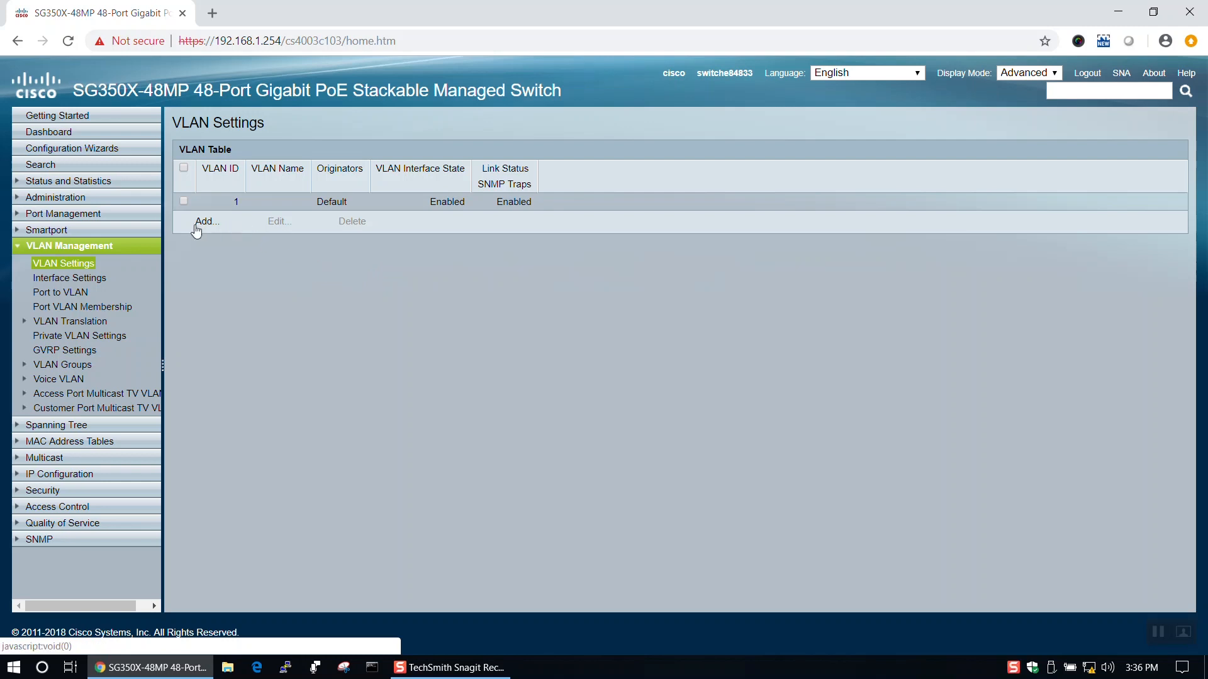
click(205, 221)
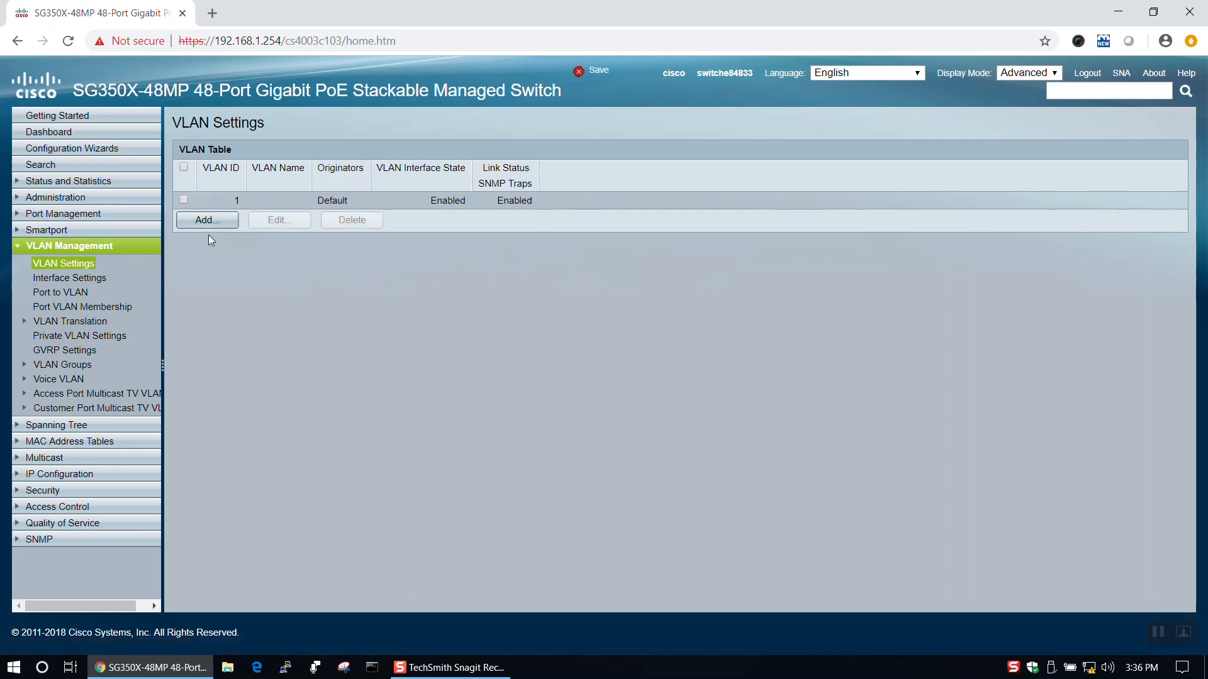
click(205, 218)
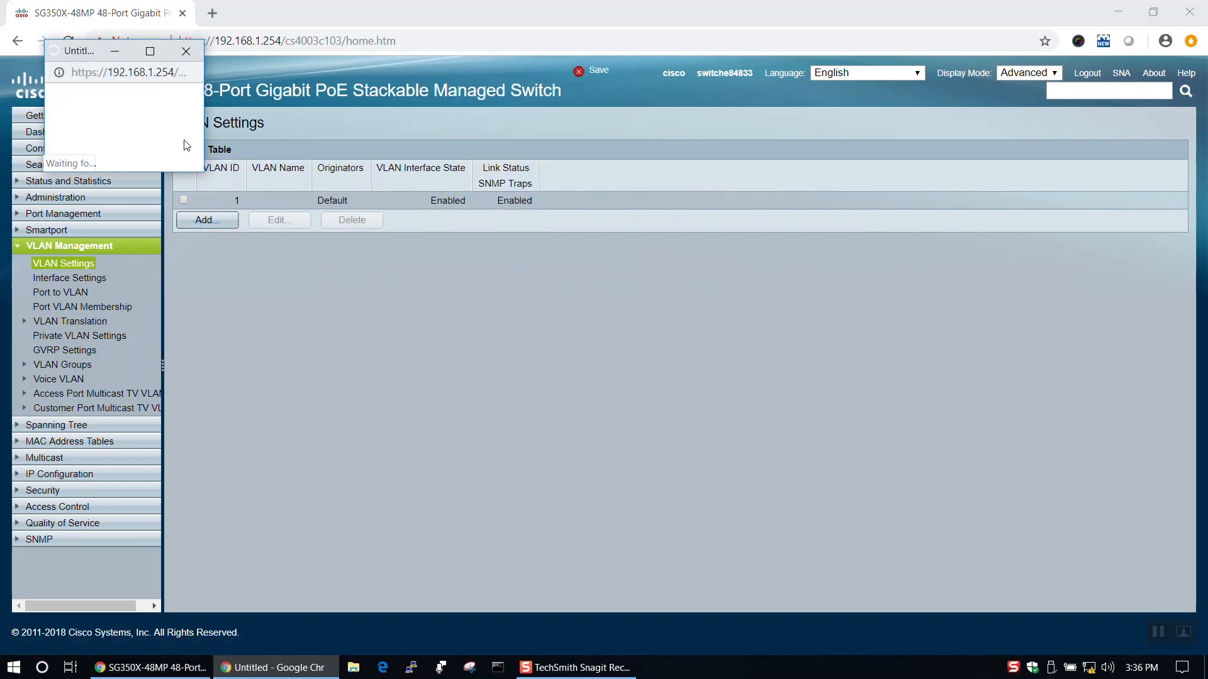
Step: Create VLAN ID 2 with name Voice, apply it and close the Add VLAN window
click(205, 218)
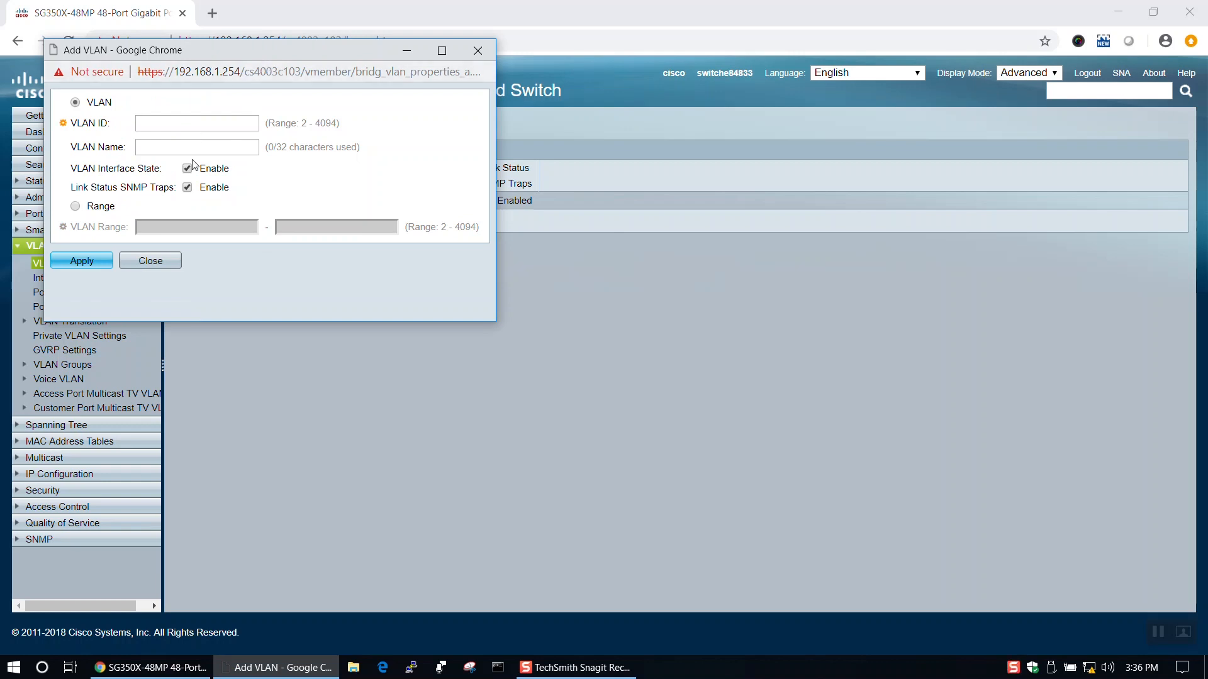
text(2)
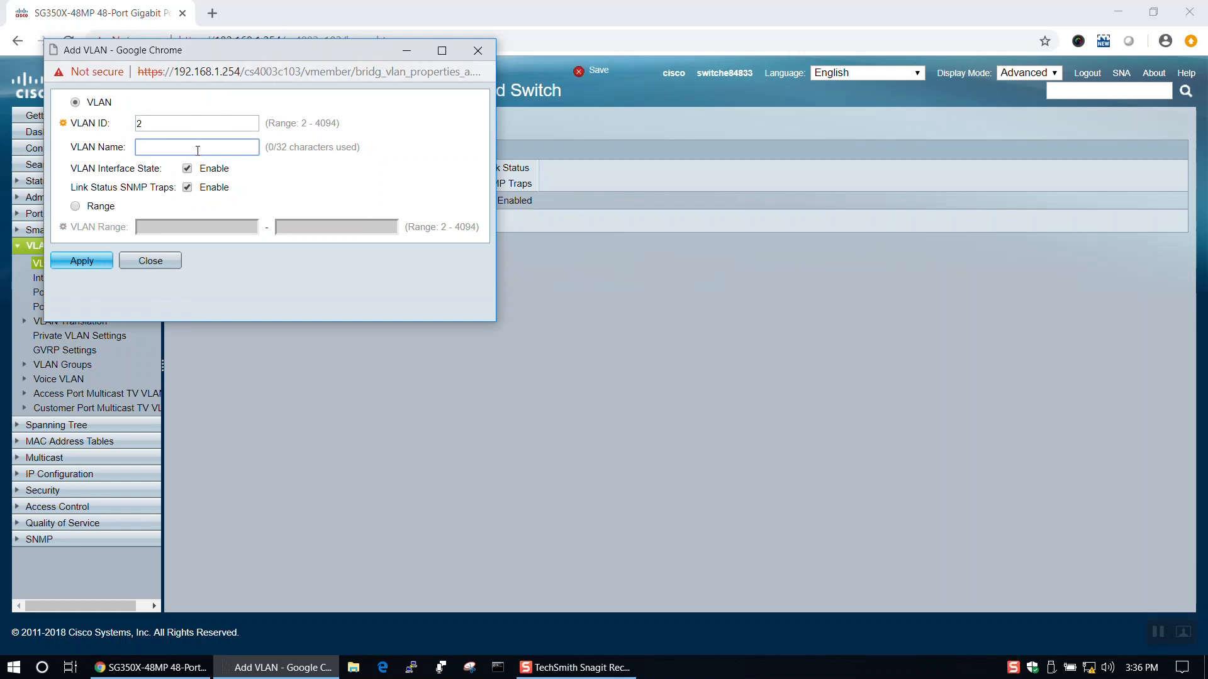
text(Voi)
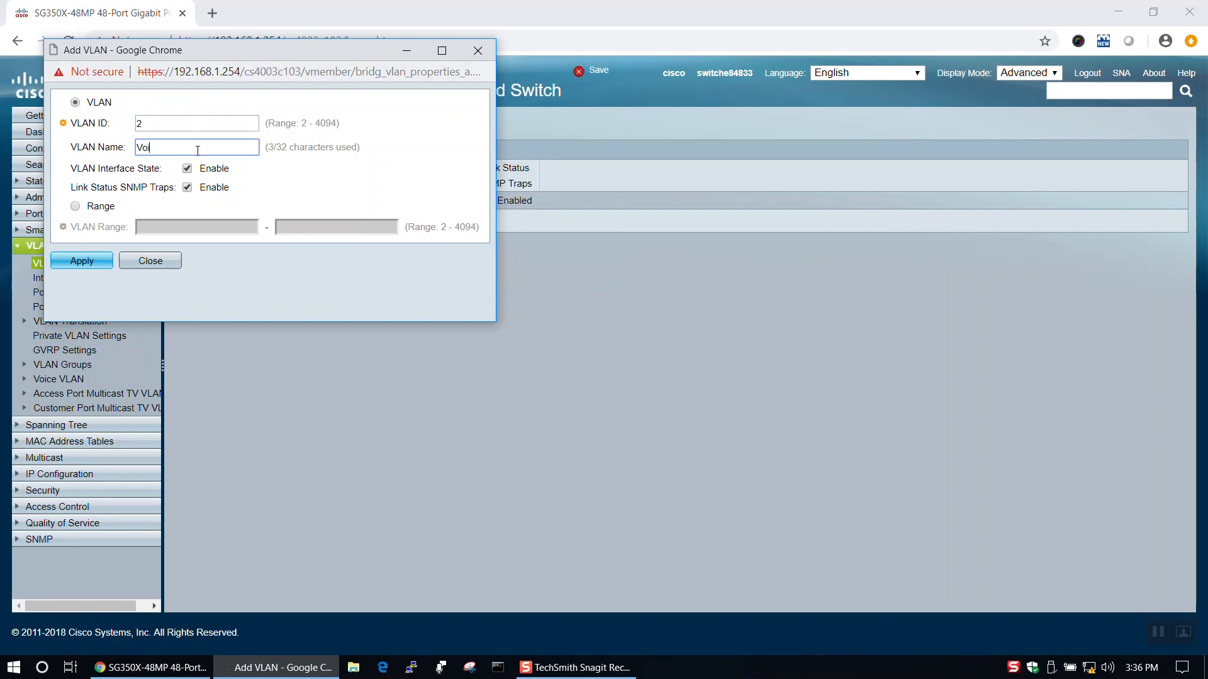
text(ice)
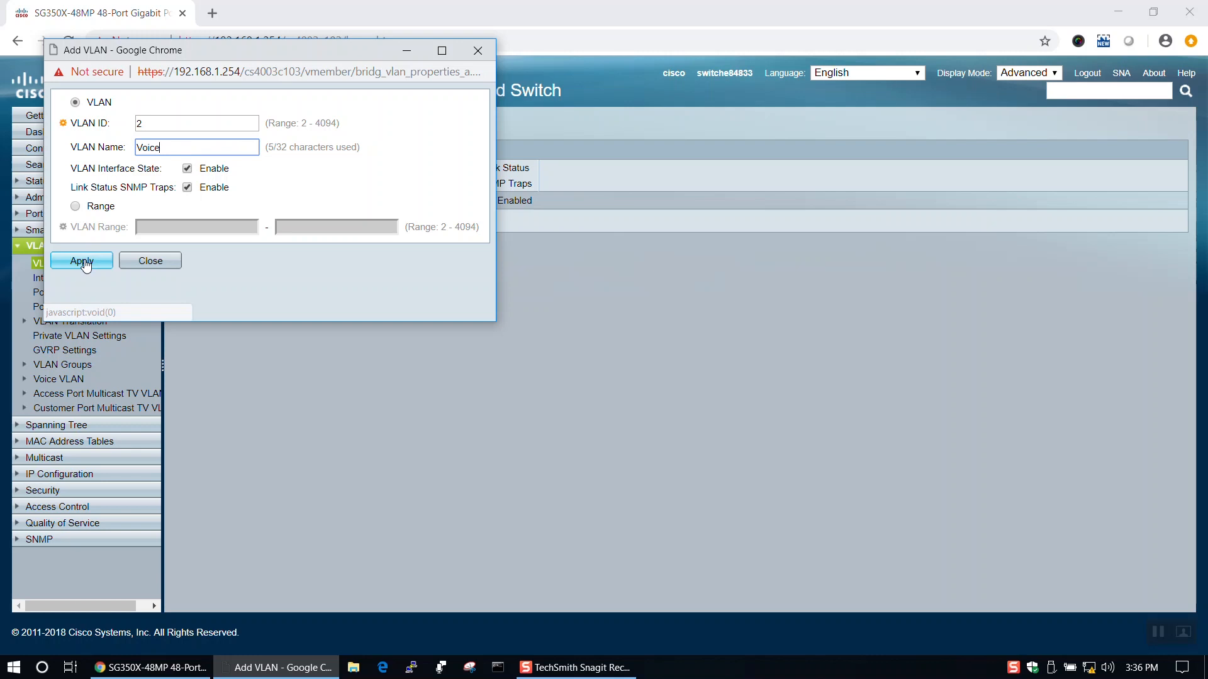
click(80, 260)
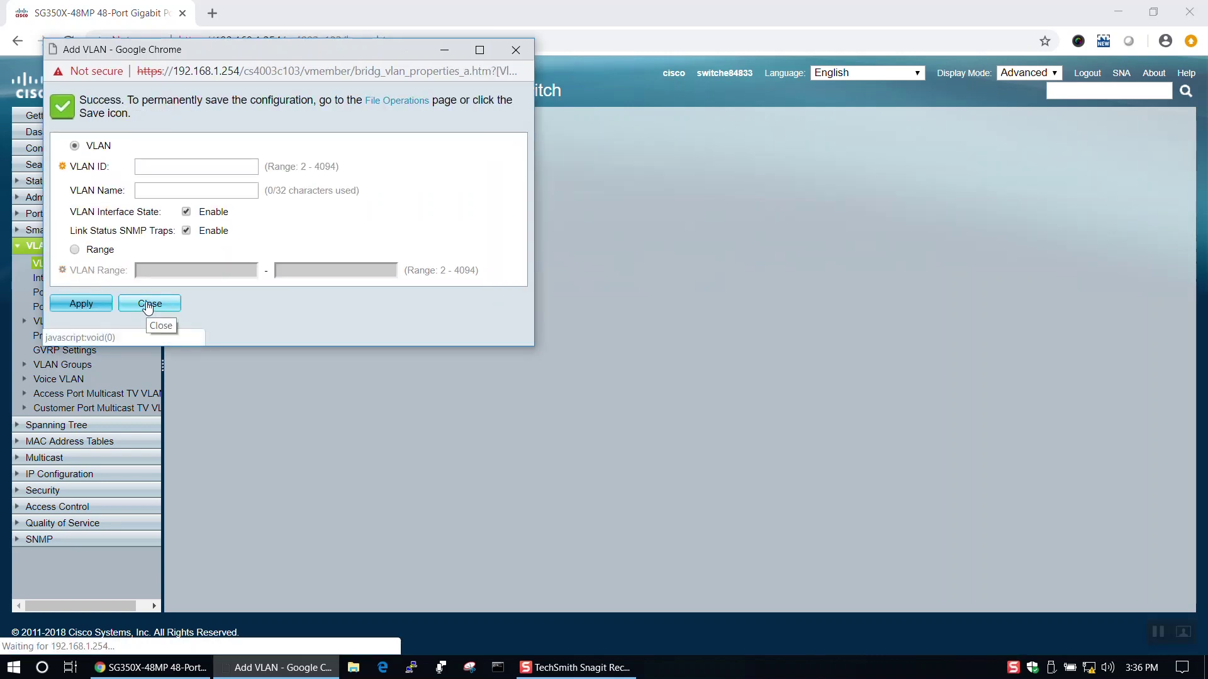
click(148, 304)
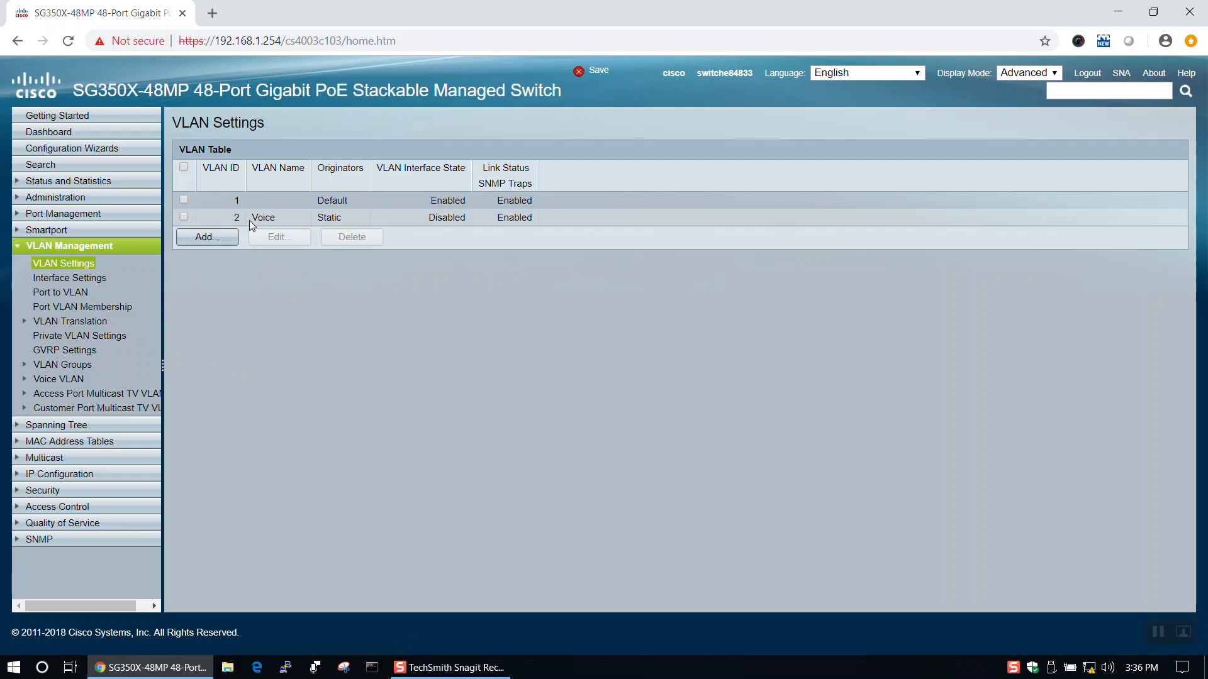
Step: Go to the Voice VLAN Properties page
click(63, 394)
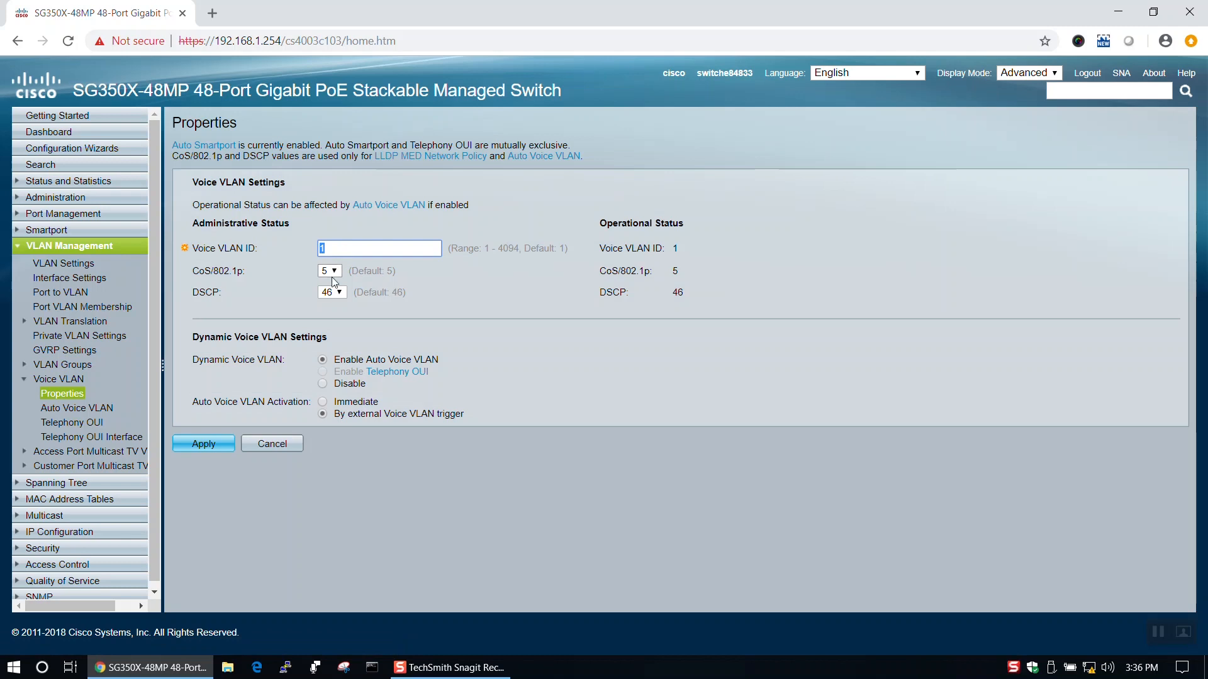
Step: Set the Voice VLAN ID to 2 and apply the change
text(2)
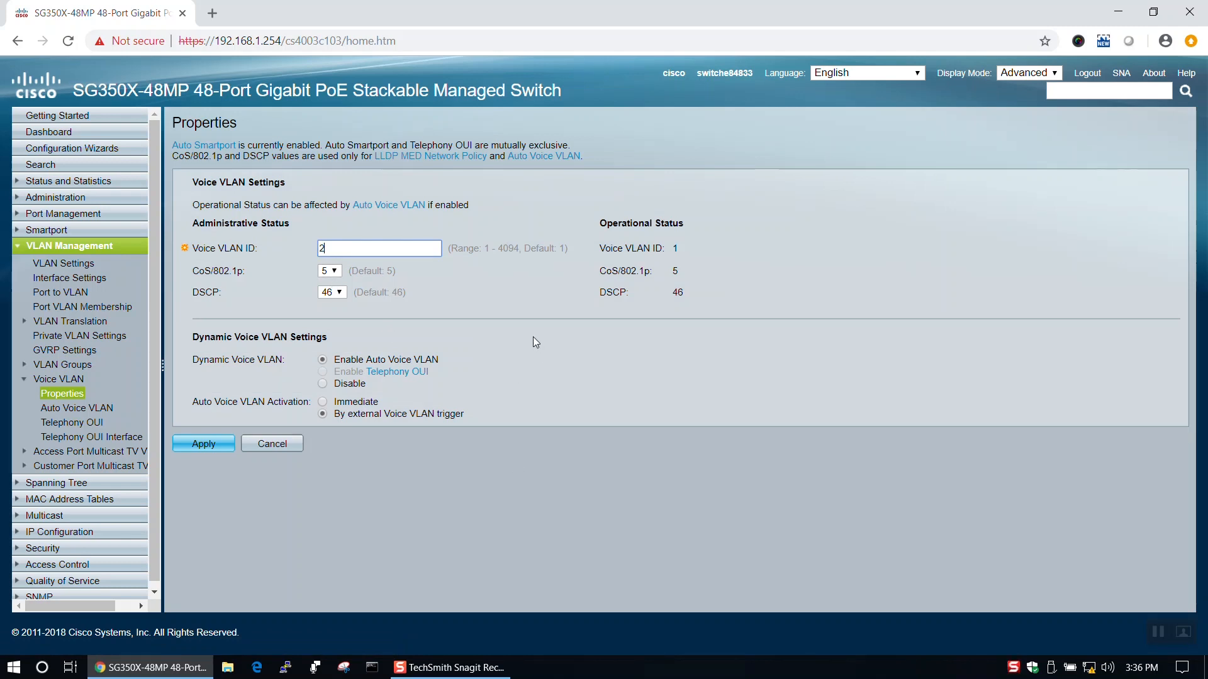
mouse_move(367, 224)
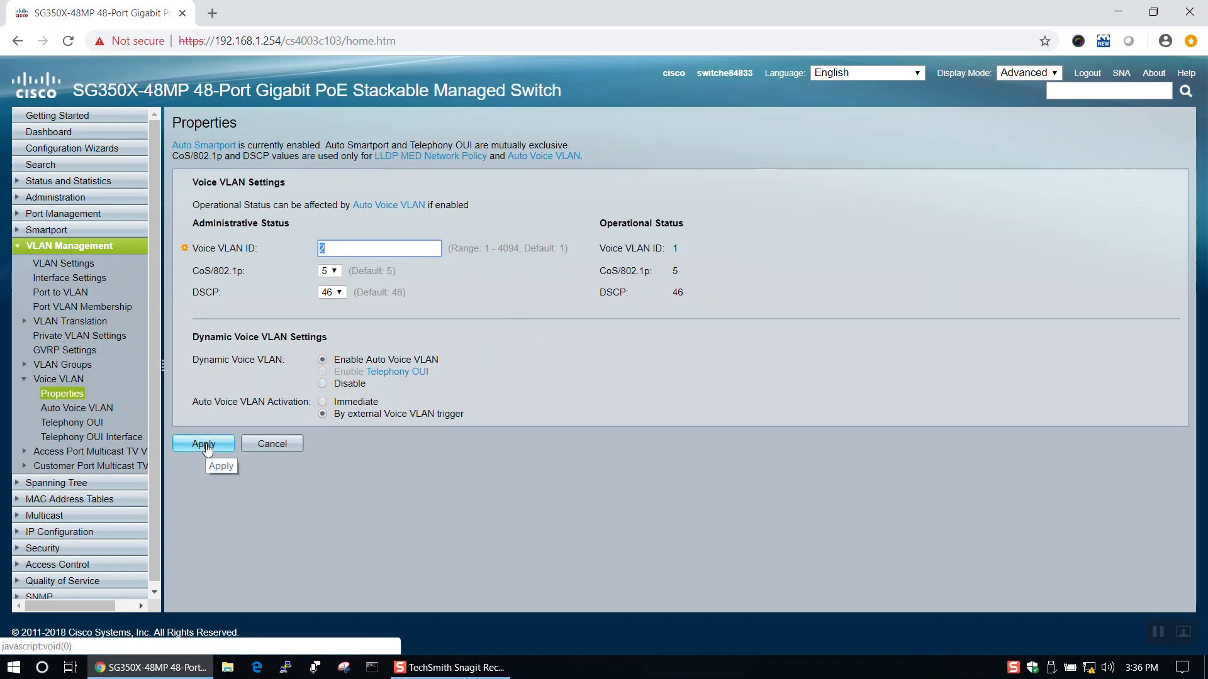
click(204, 445)
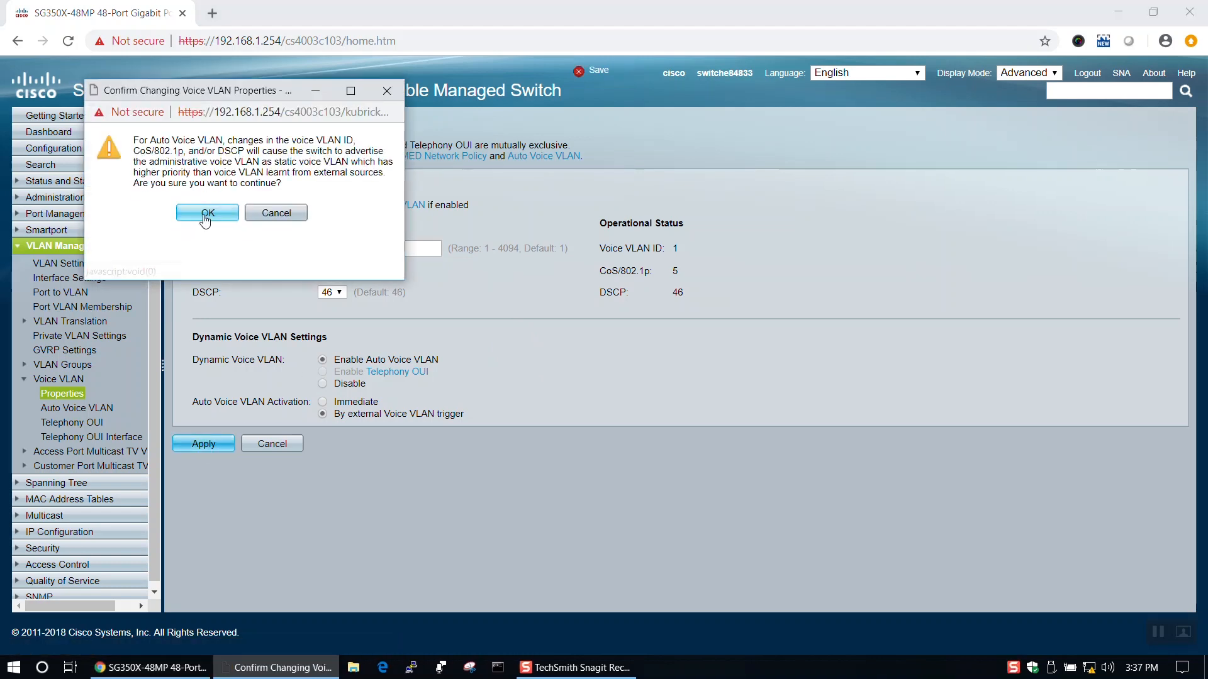